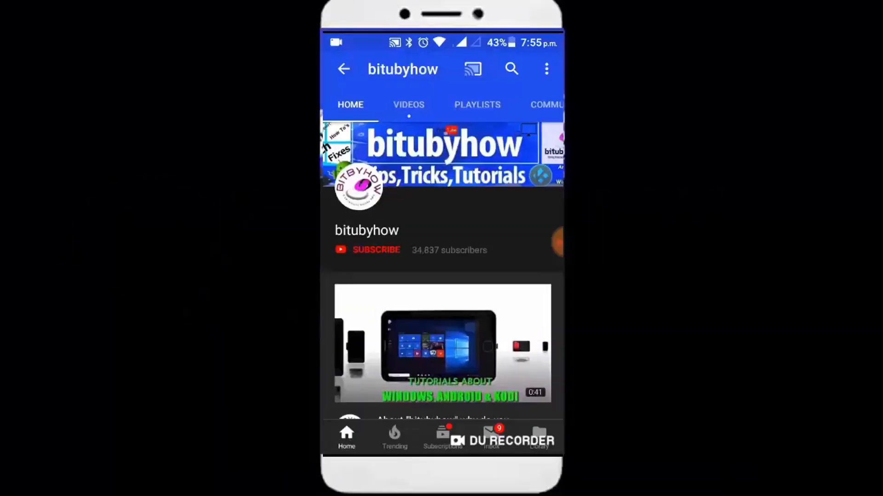
Subscribe to the bitubyhow channel and switch on notifications for its new videos
{"action": "left_click", "coordinate": [376, 251]}
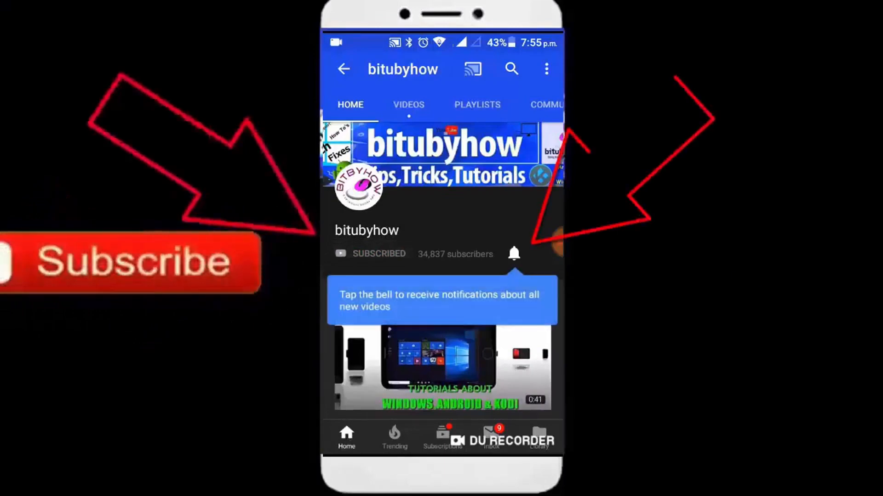
{"action": "left_click", "coordinate": [513, 254]}
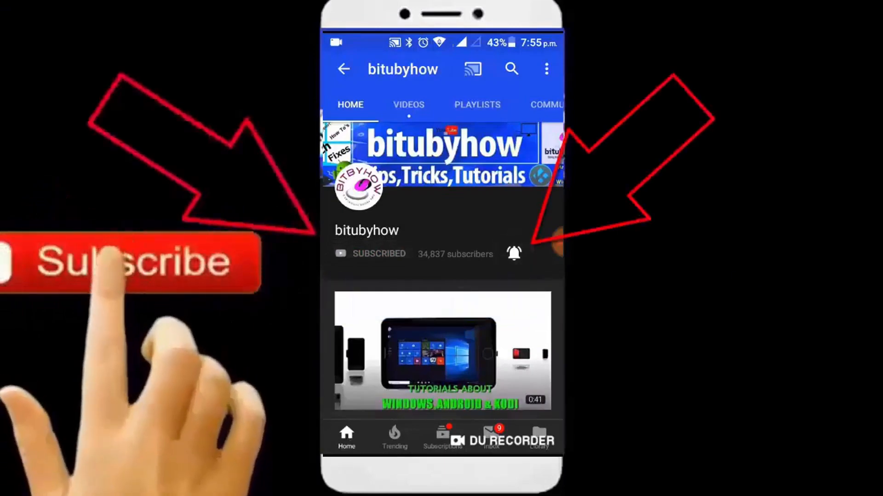
{"action": "left_click", "coordinate": [513, 254]}
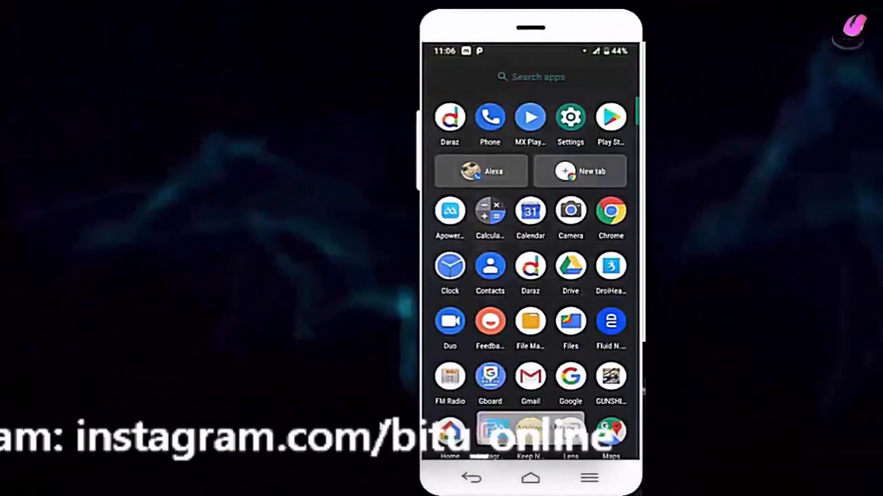
Launch Settings from the app drawer toward the Storage overview
{"action": "left_click", "coordinate": [570, 117]}
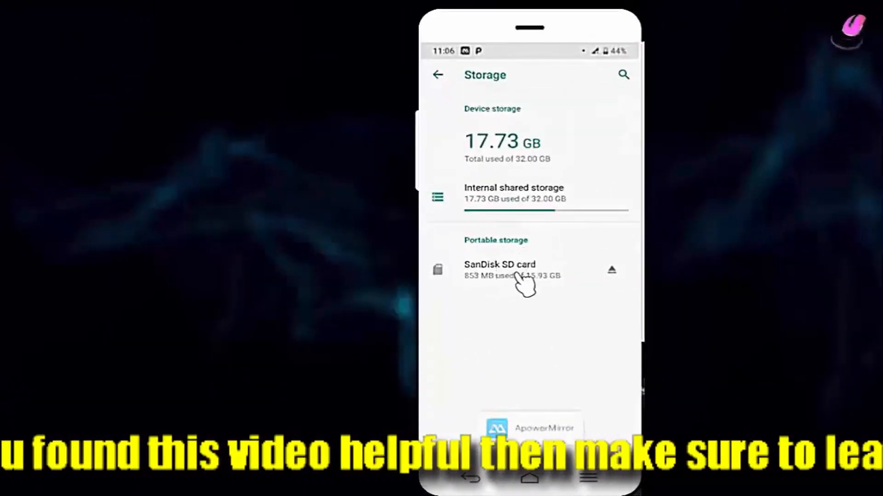
Reach the SanDisk SD card's storage settings page via its three-dot menu
{"action": "left_click", "coordinate": [499, 264]}
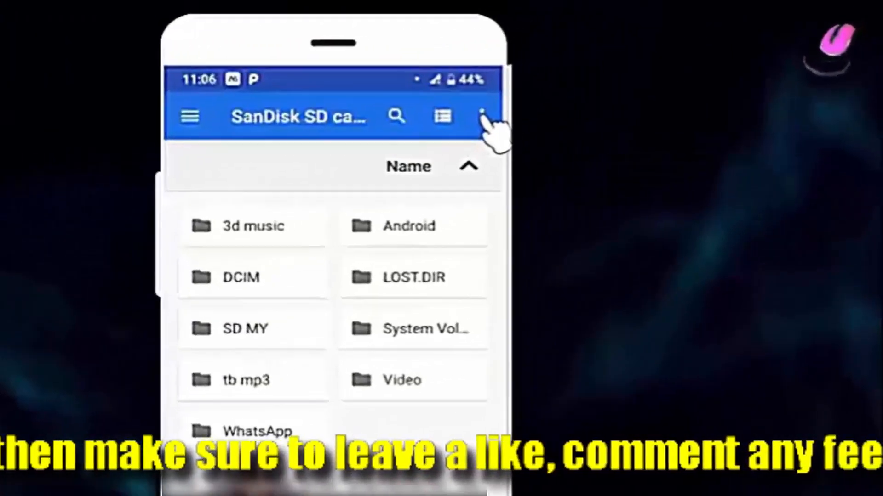
{"action": "left_click", "coordinate": [481, 116]}
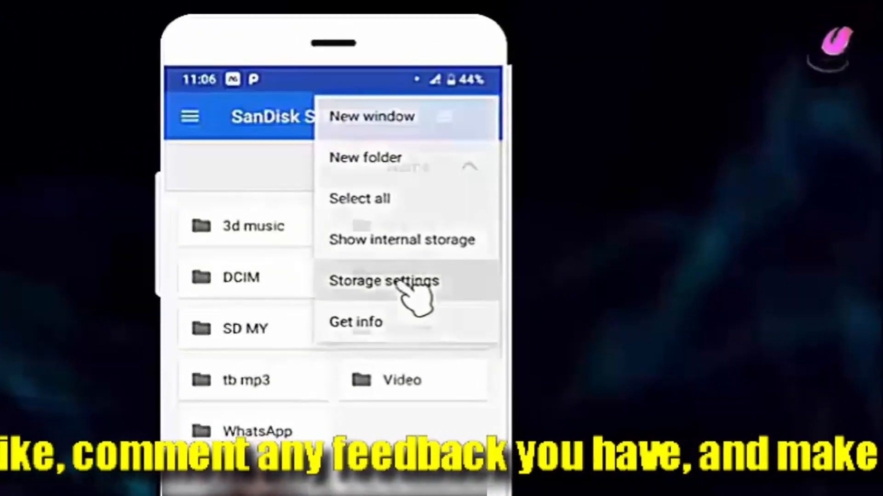
{"action": "left_click", "coordinate": [385, 281]}
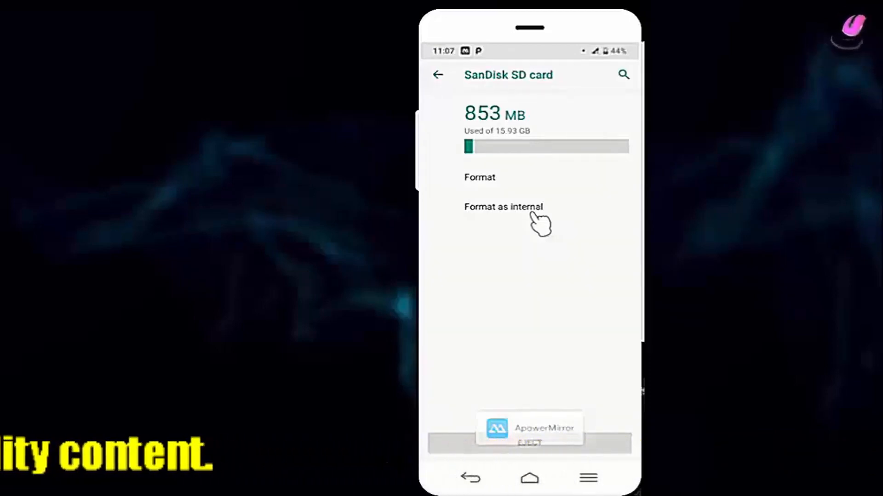
Choose Format as internal and confirm erasing the SanDisk SD card, reaching the slow-card warning
{"action": "left_click", "coordinate": [503, 207]}
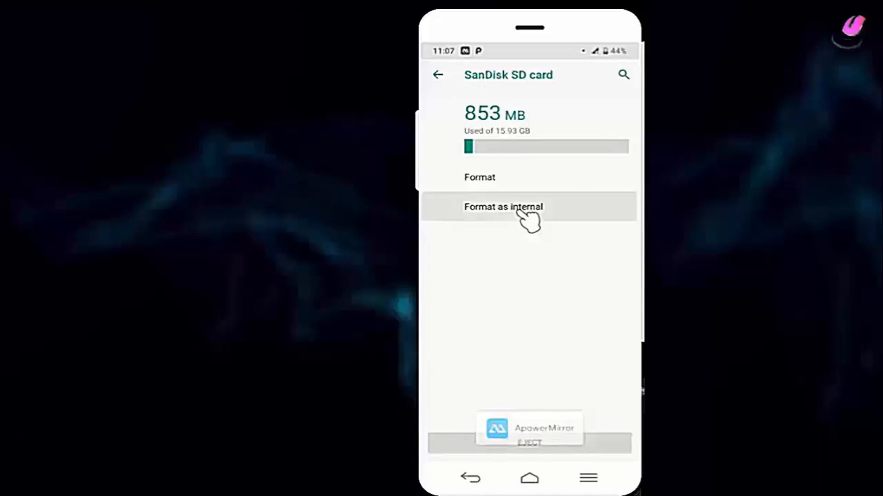
{"action": "left_click", "coordinate": [503, 207]}
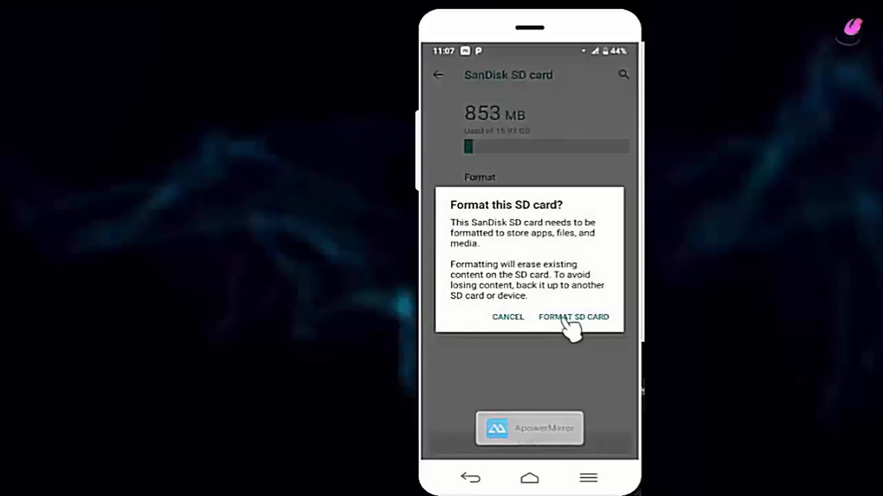
{"action": "left_click", "coordinate": [573, 317]}
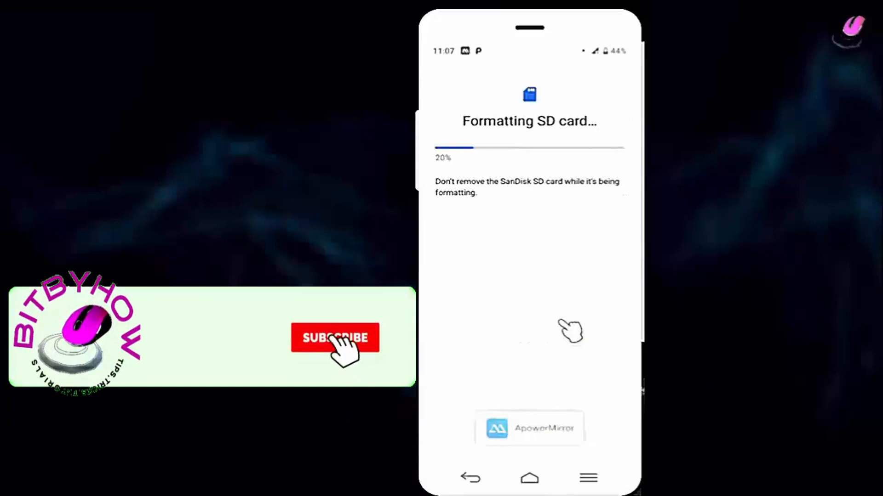
{"action": "left_click", "coordinate": [335, 338]}
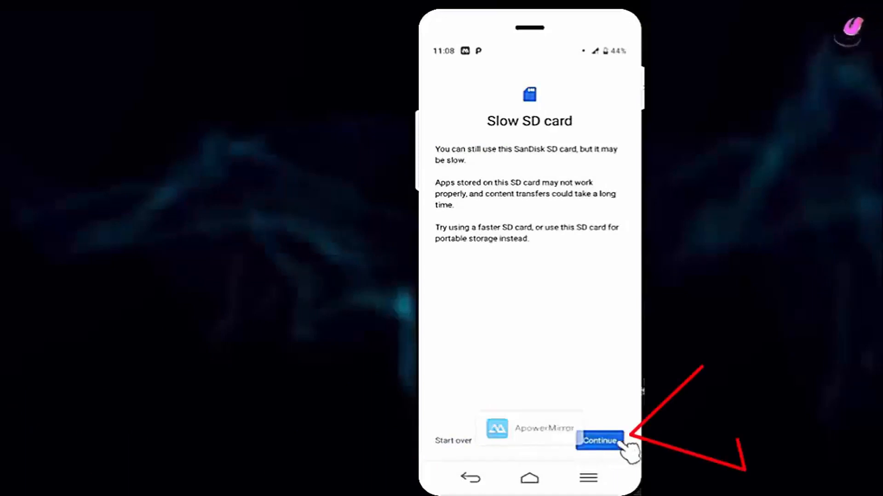
Continue past the slow-card warning, move content onto the card, and finish once it's ready to use
{"action": "left_click", "coordinate": [598, 440]}
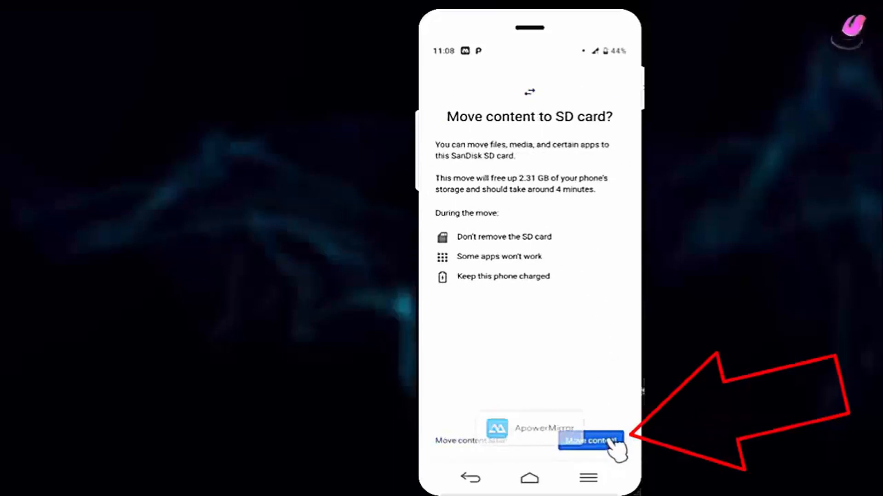
{"action": "left_click", "coordinate": [588, 441]}
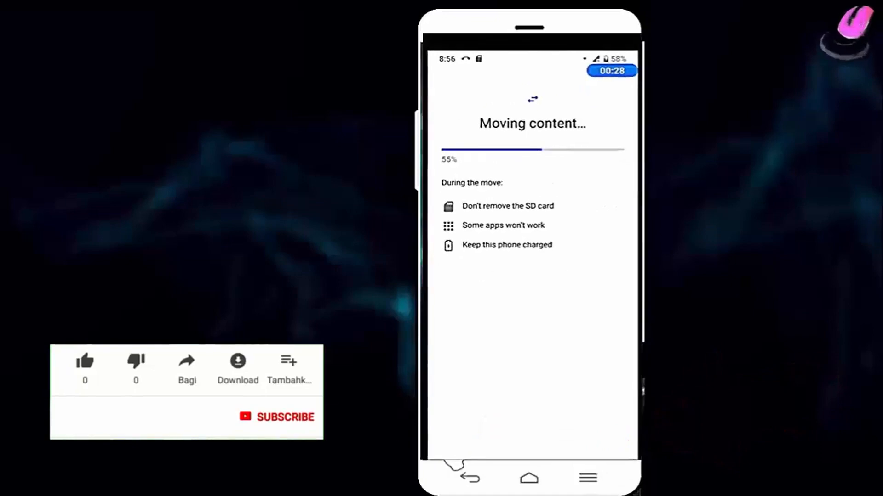
{"action": "left_click", "coordinate": [85, 361]}
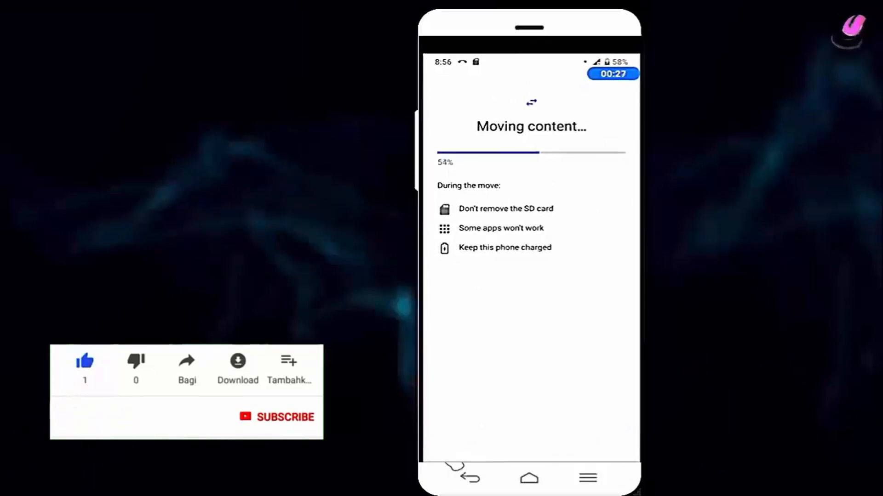
{"action": "left_click", "coordinate": [276, 417]}
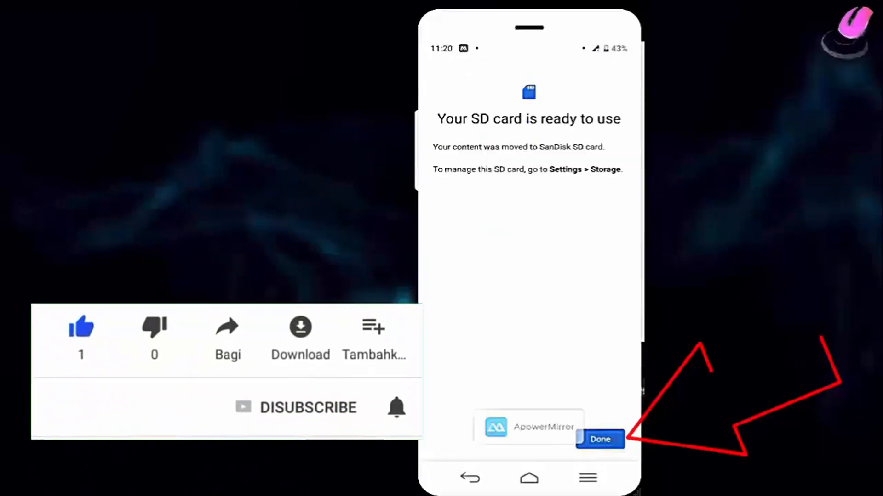
{"action": "left_click", "coordinate": [598, 439]}
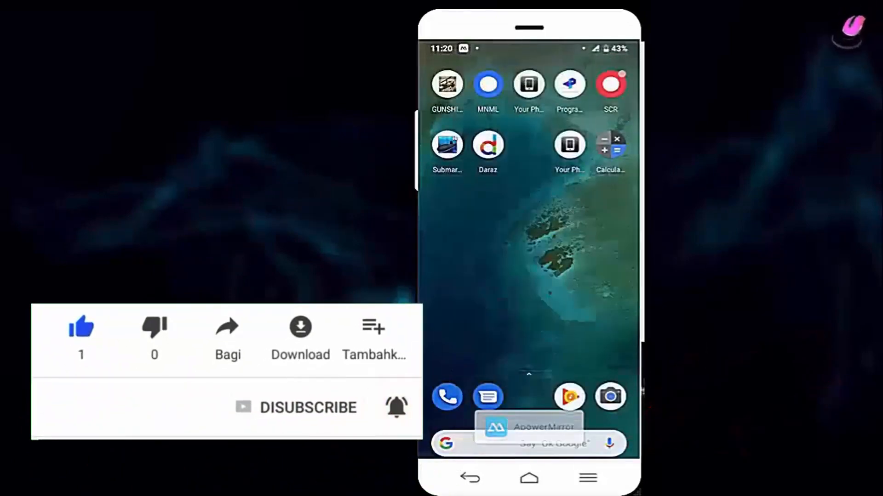